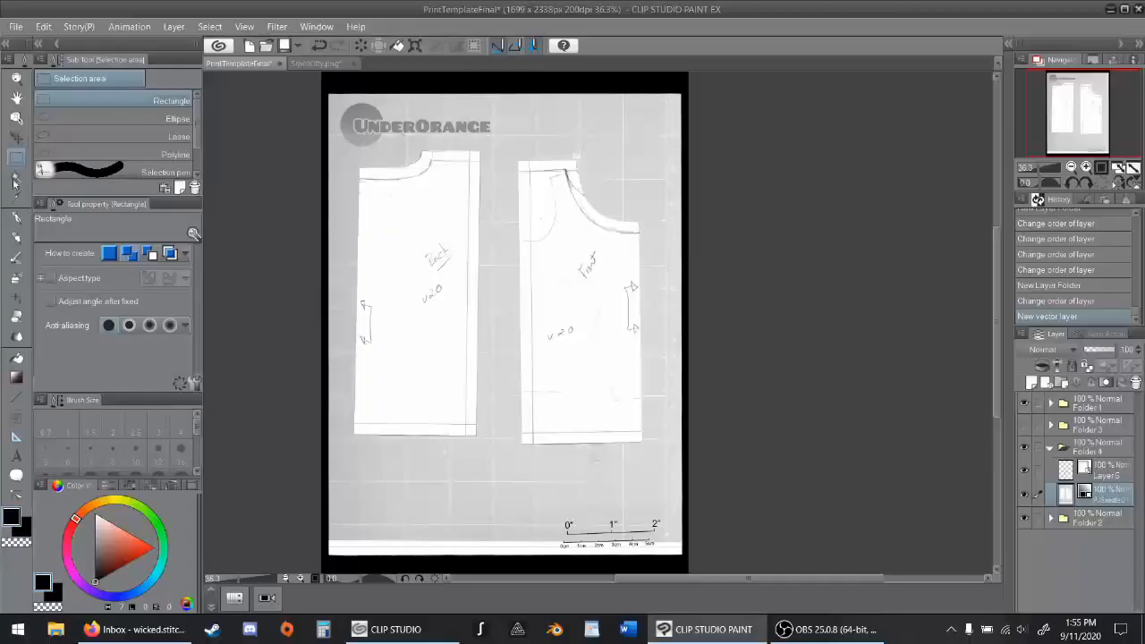
Select the Operation (Object) tool to trace the back piece's left edge and hem.
click(16, 97)
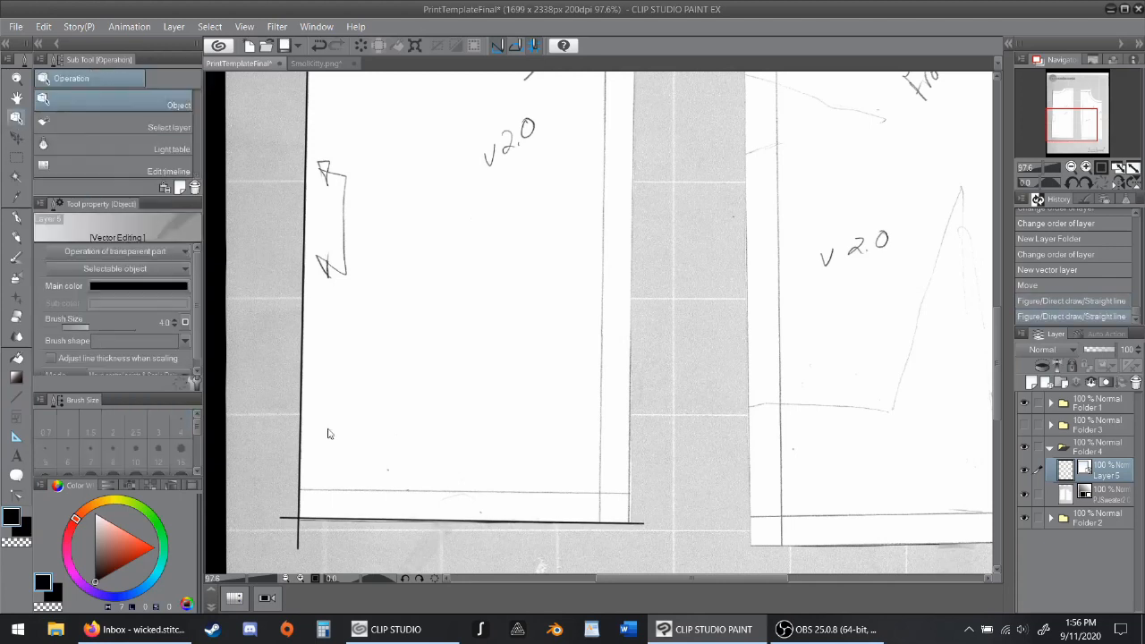
Reposition the hem line and align a straight vector line with the back piece's right edge.
click(447, 519)
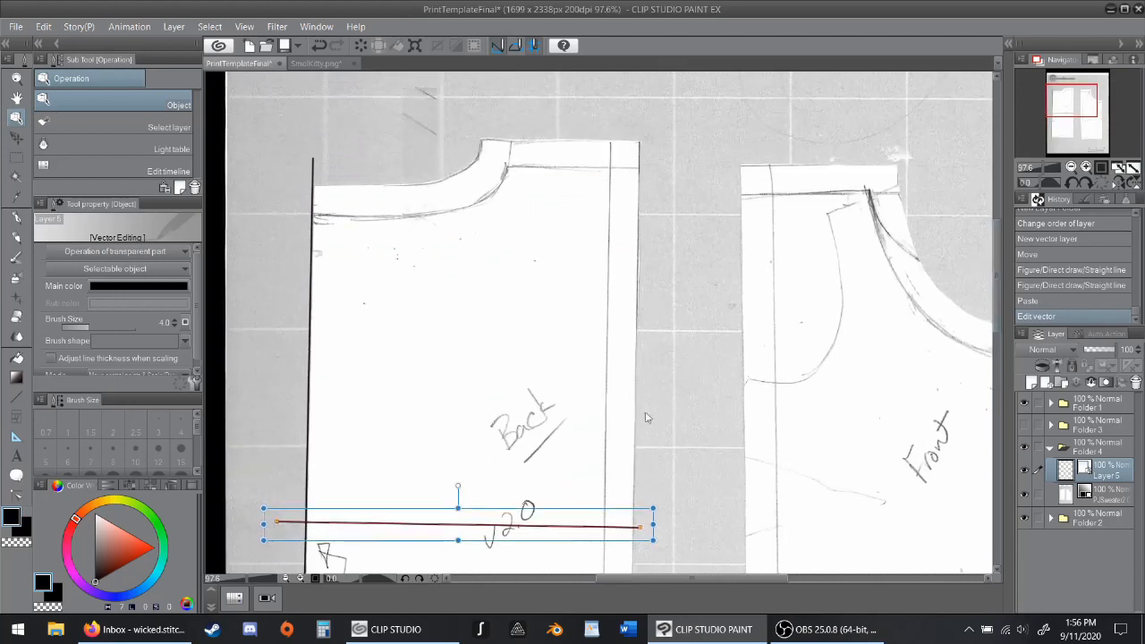
drag(458, 522, 522, 140)
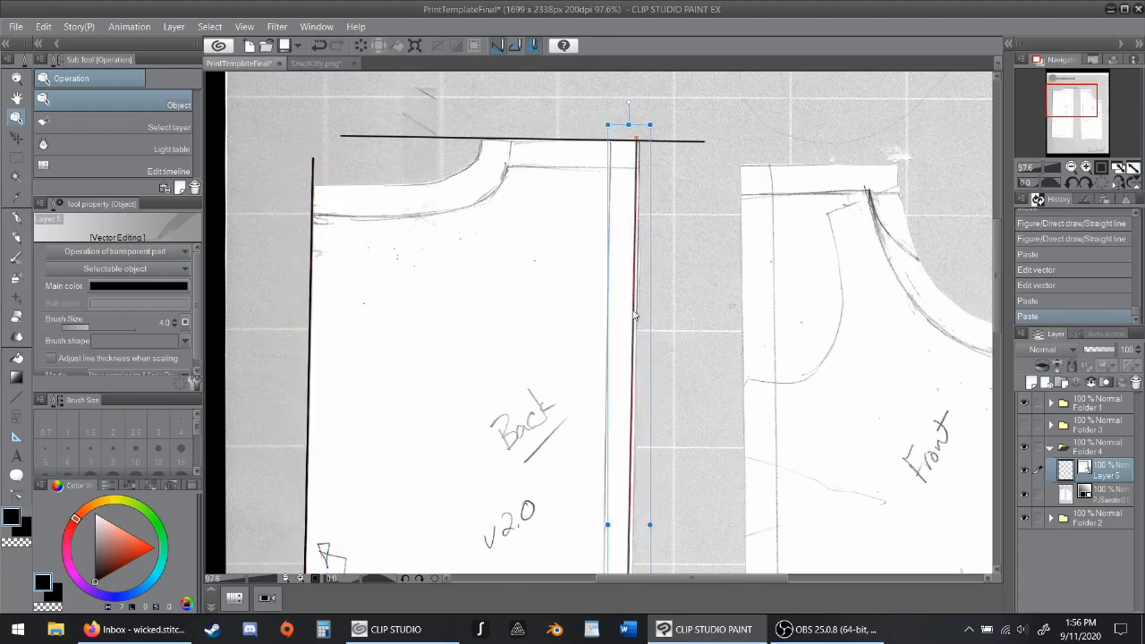
scroll(down, 3)
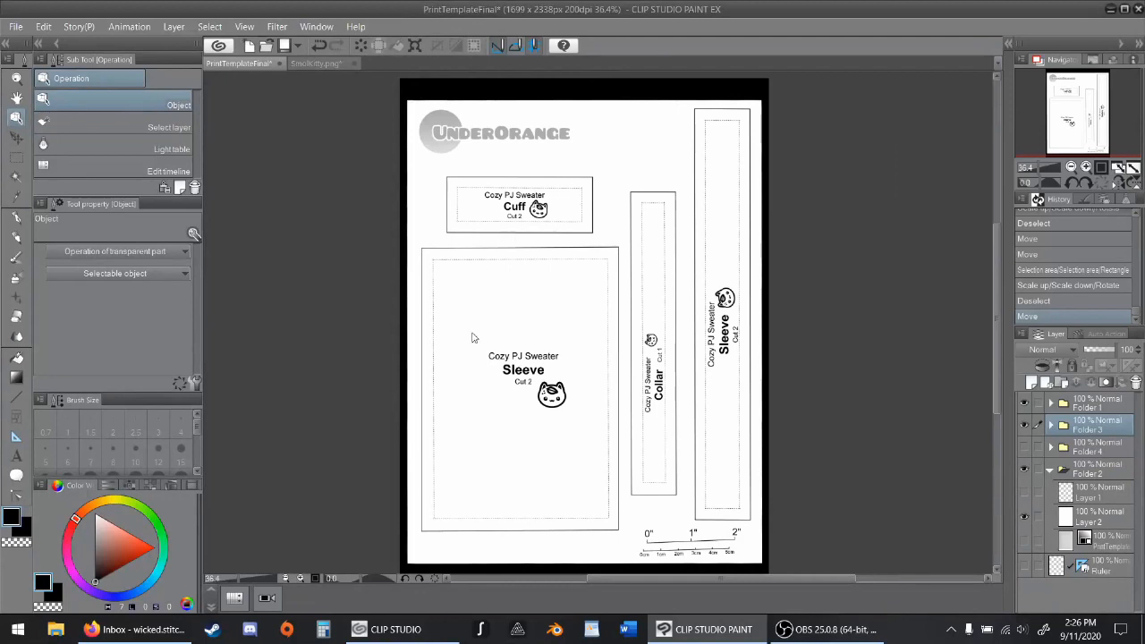
mouse_move(941, 422)
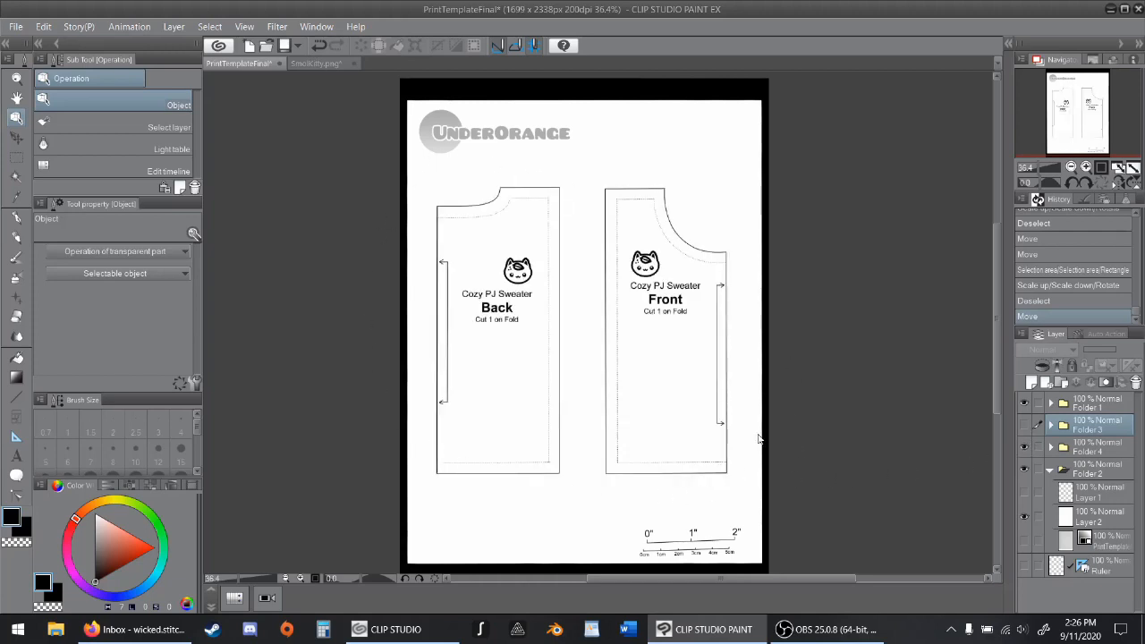
mouse_move(701, 298)
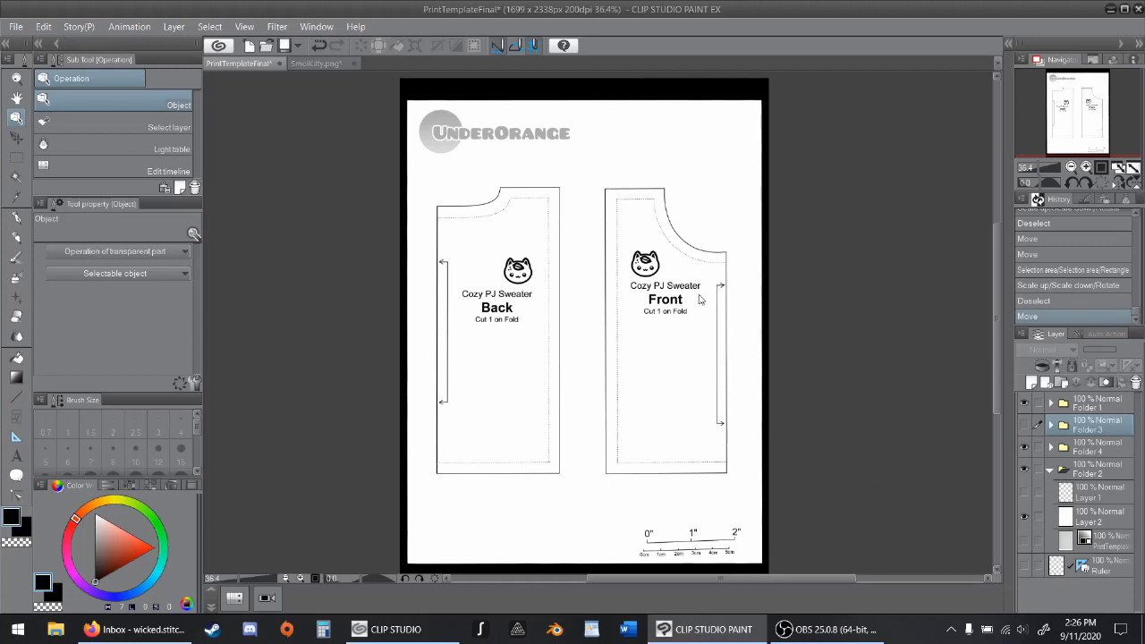